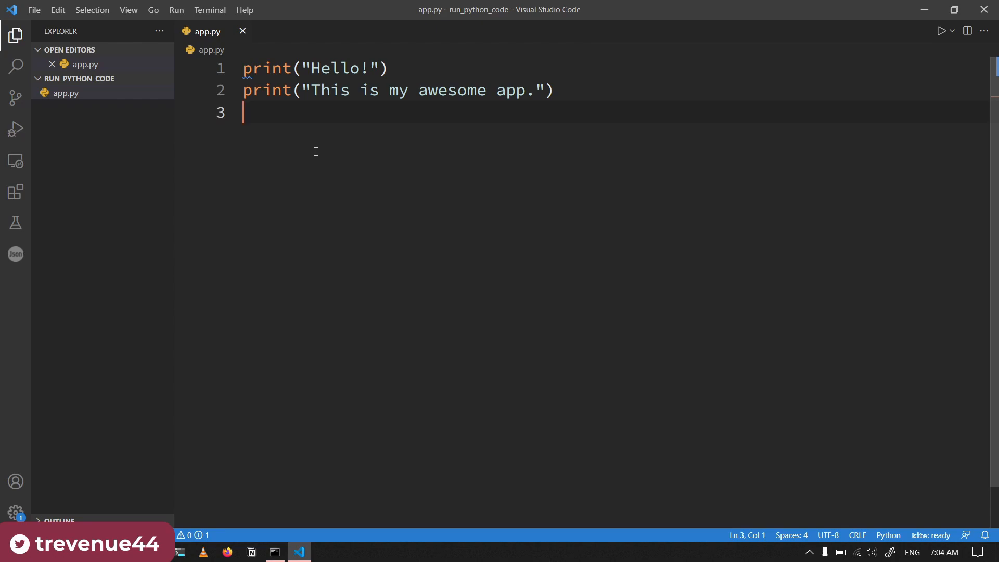
mouse_move(272, 126)
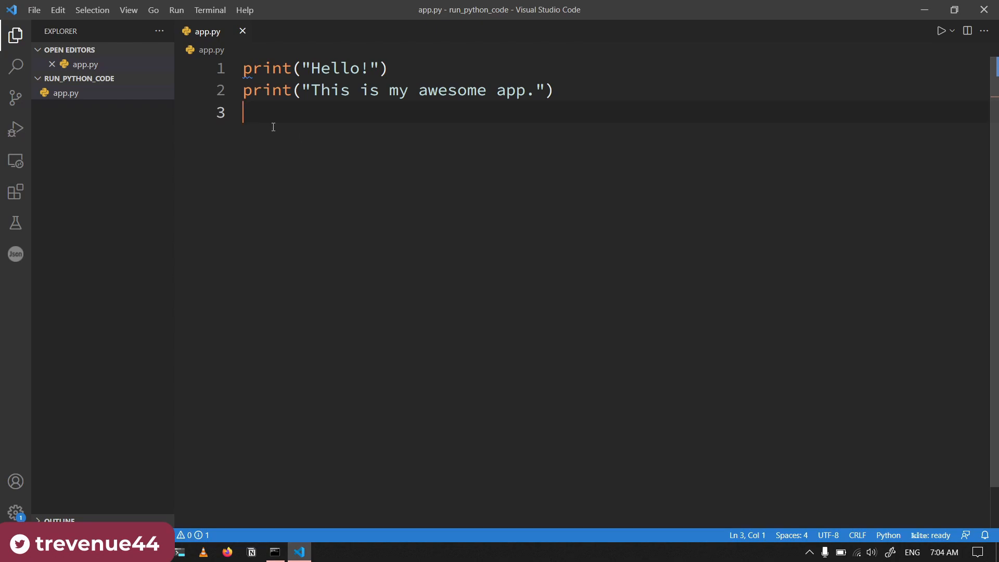
mouse_move(232, 161)
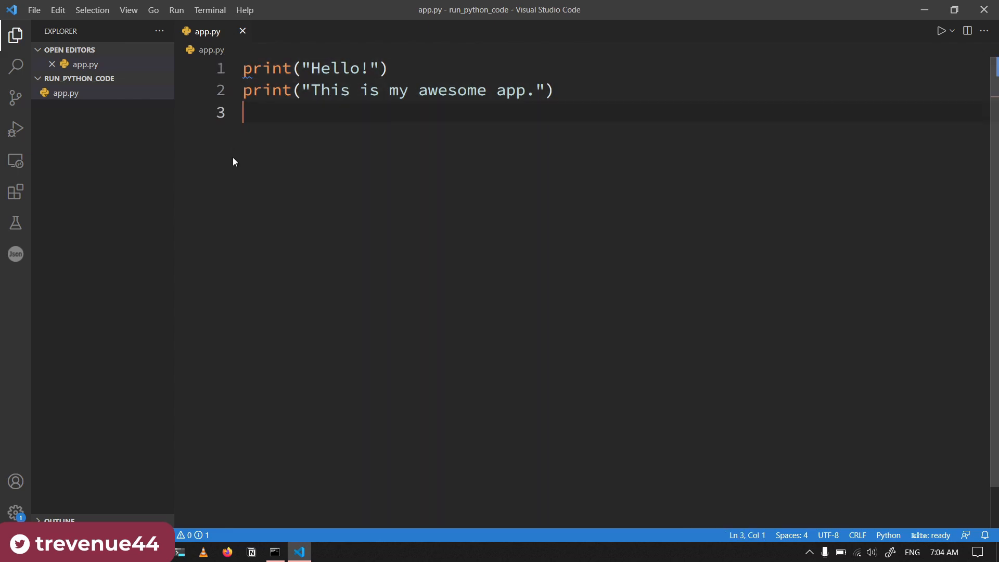
mouse_move(463, 117)
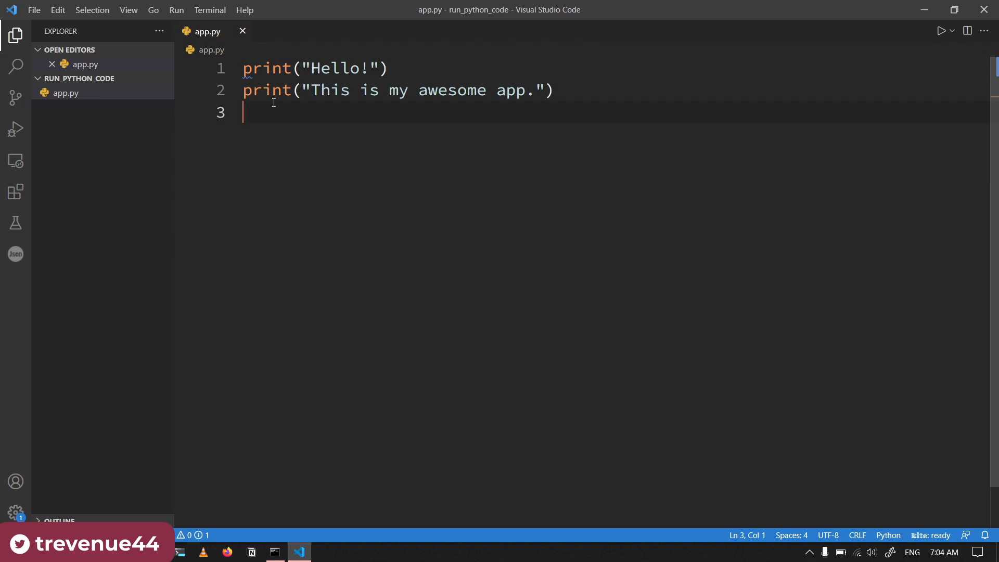
mouse_move(942, 50)
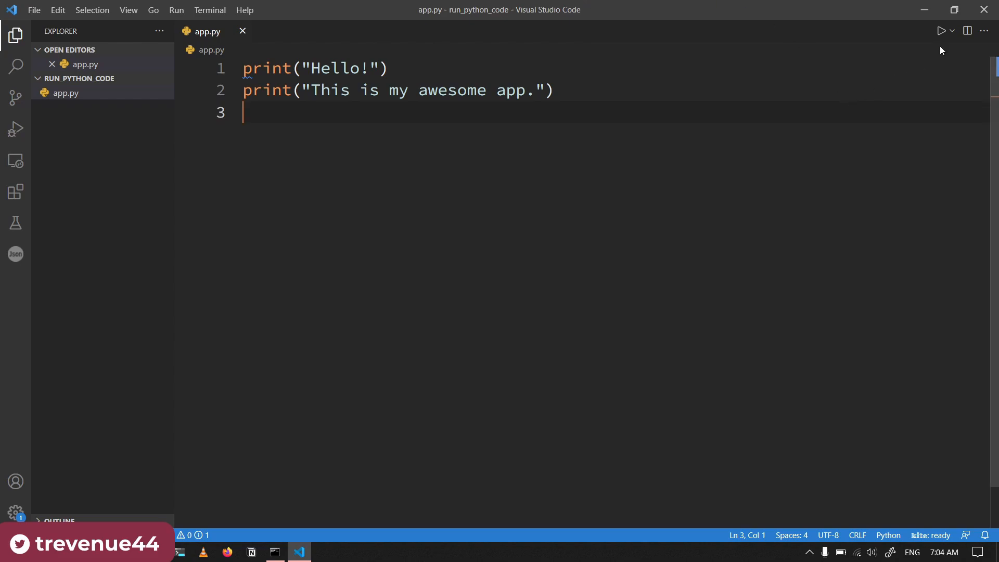
mouse_move(941, 30)
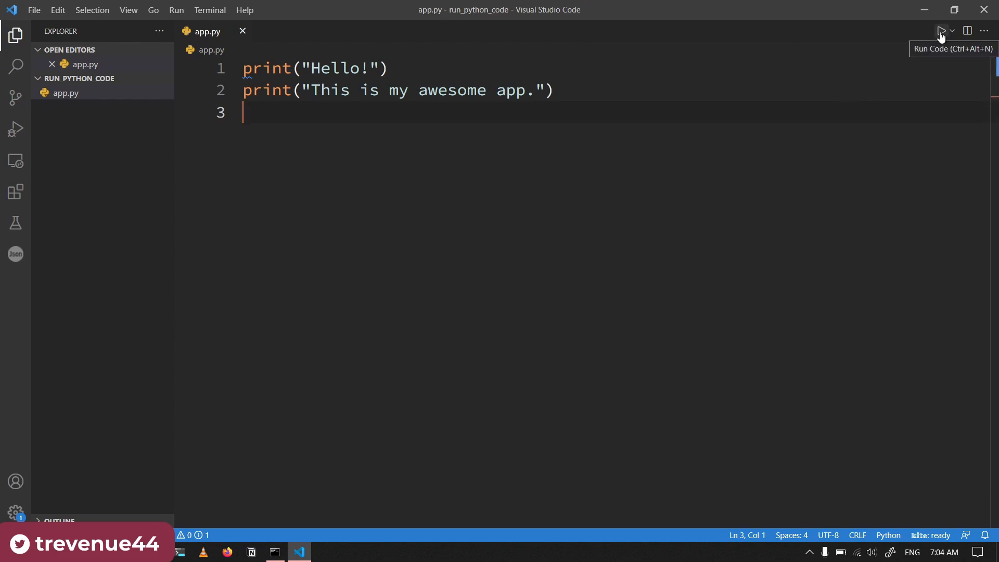
mouse_move(535, 72)
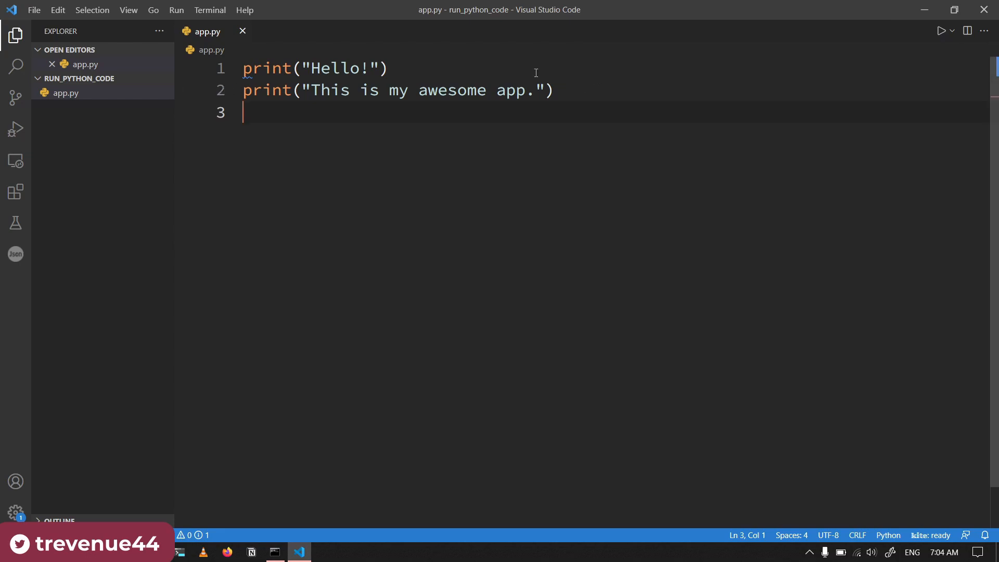
mouse_move(923, 57)
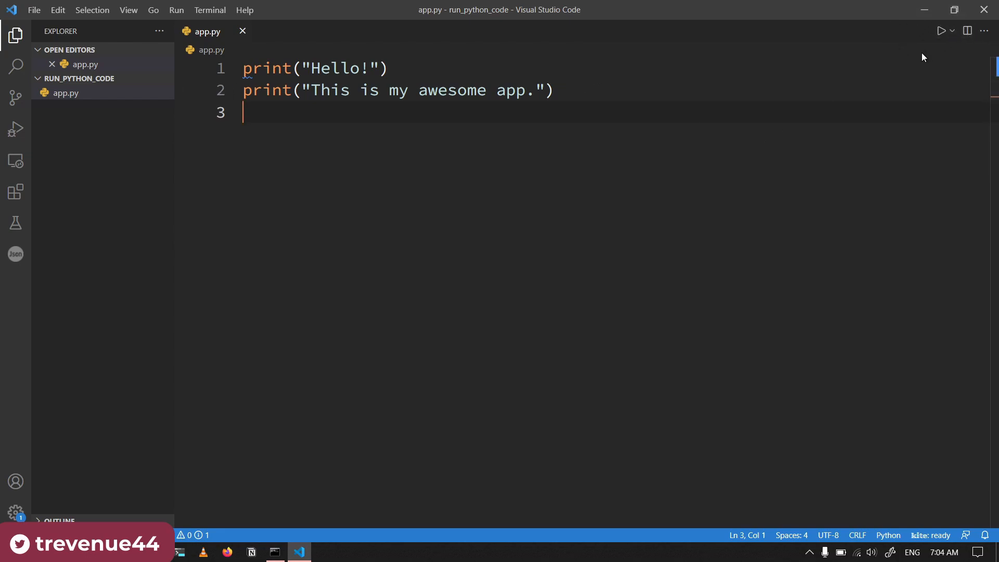
mouse_move(941, 31)
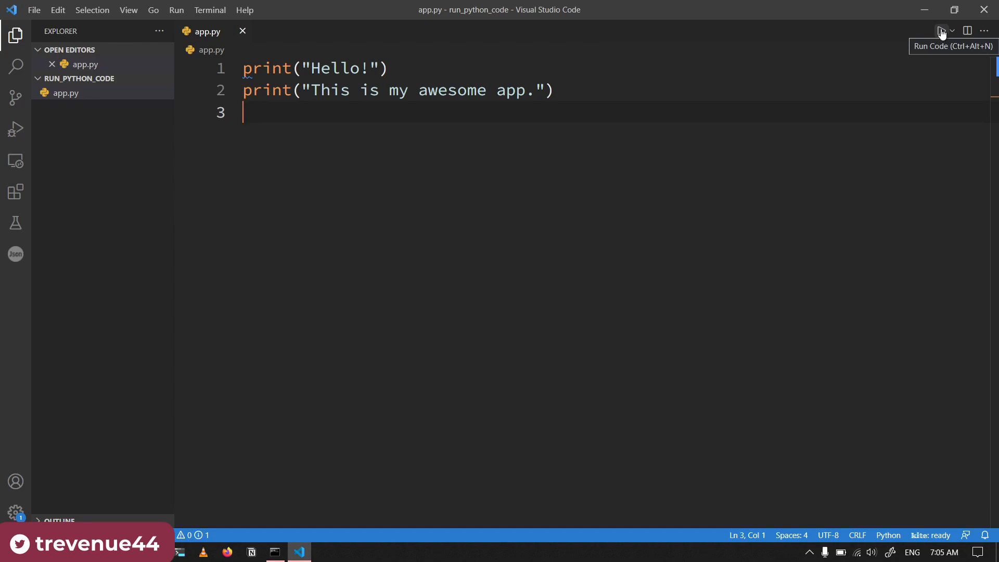
Step: Run app.py with Run Code, check both printed lines, then close the Output panel
left_click(941, 30)
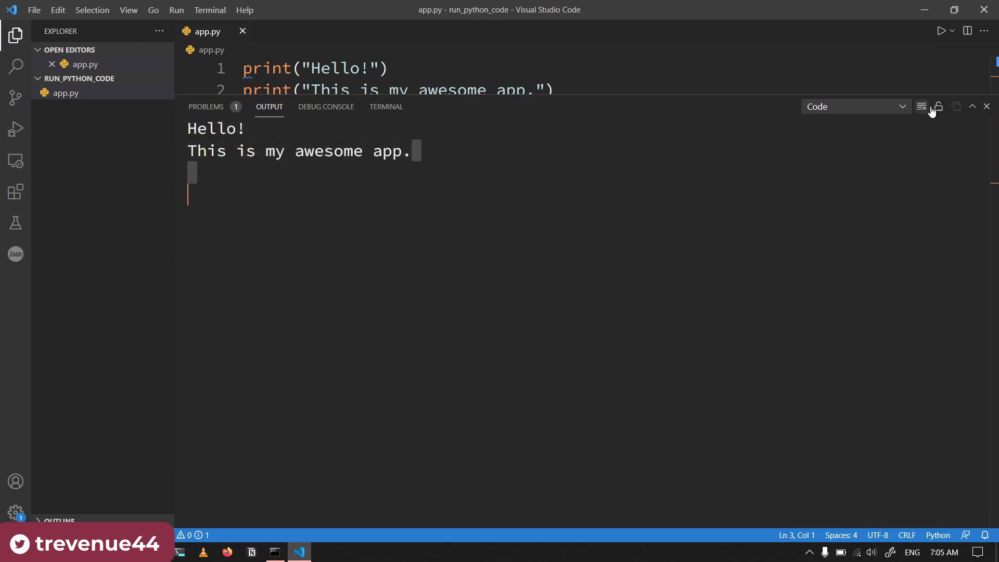
left_click(986, 106)
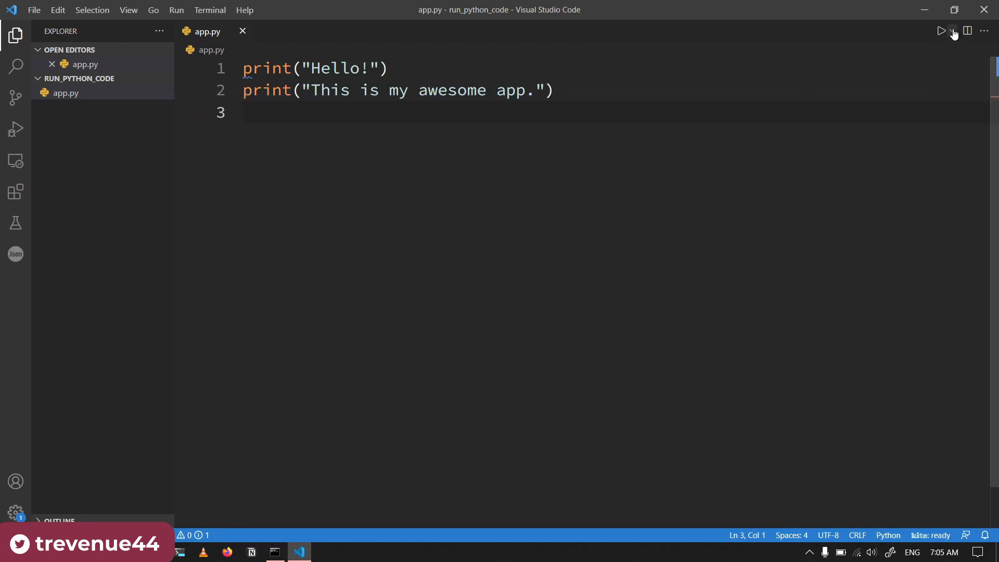
Step: Run app.py as a Python file in the integrated terminal from the Run dropdown
left_click(952, 31)
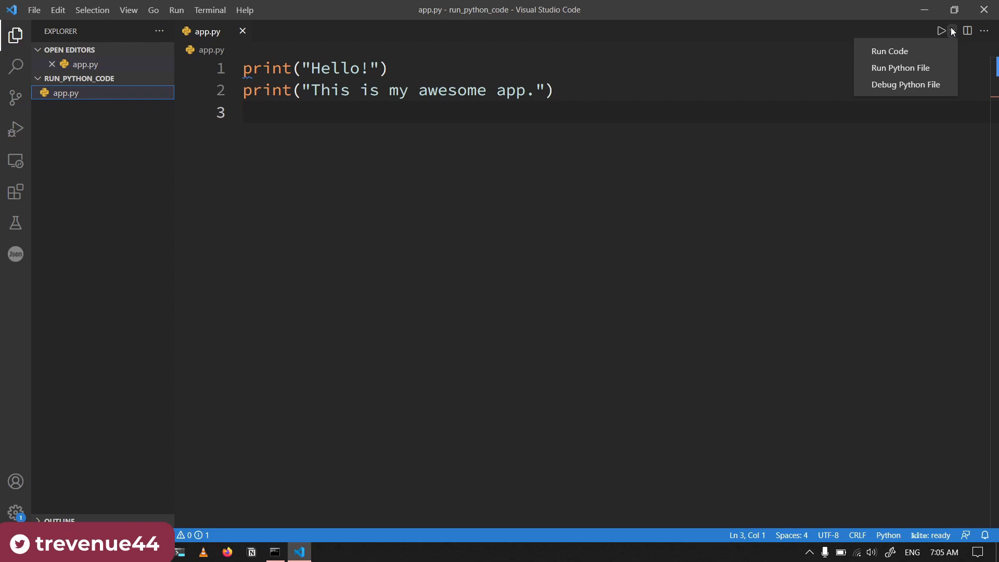
mouse_move(889, 51)
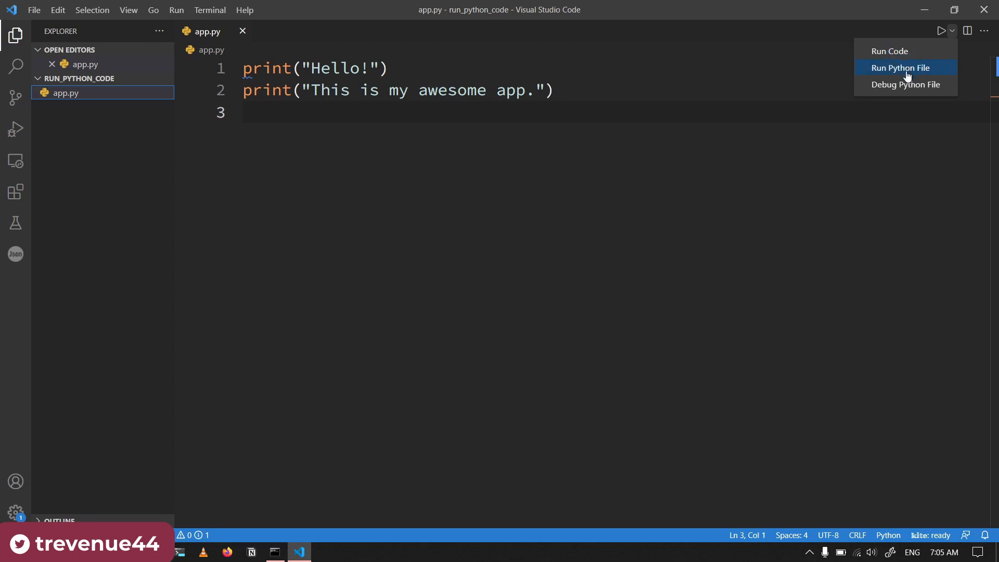
left_click(899, 67)
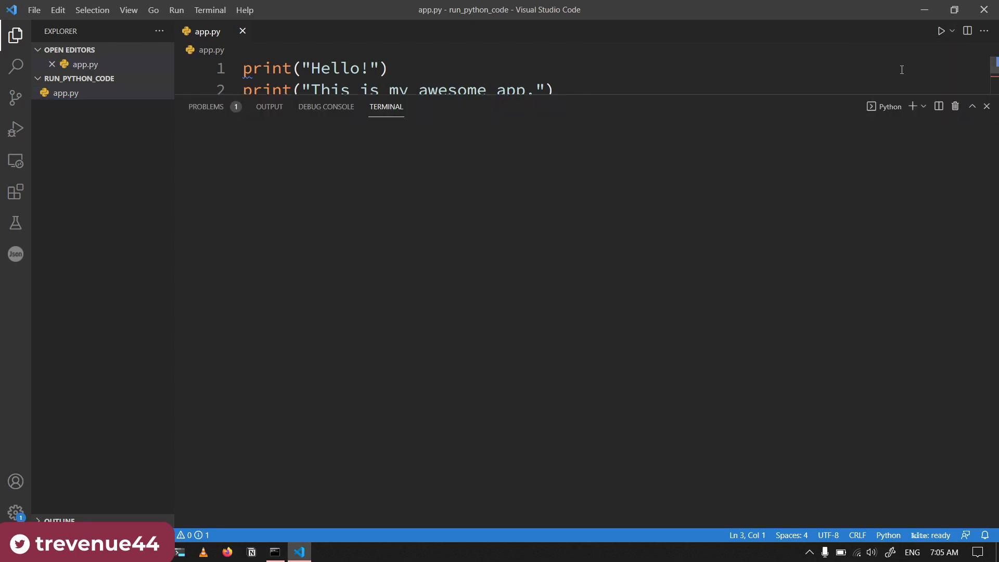
left_click(940, 31)
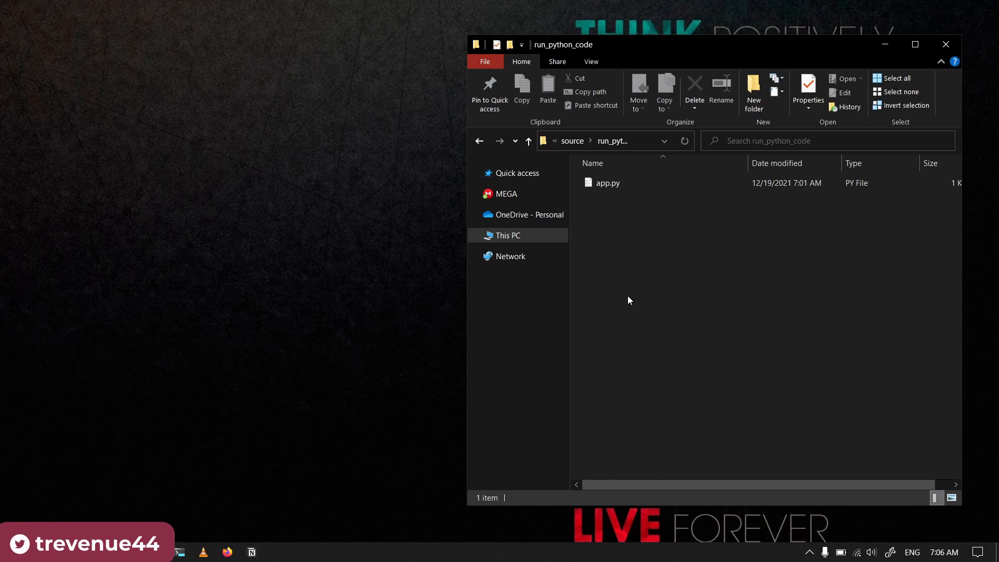
mouse_move(642, 133)
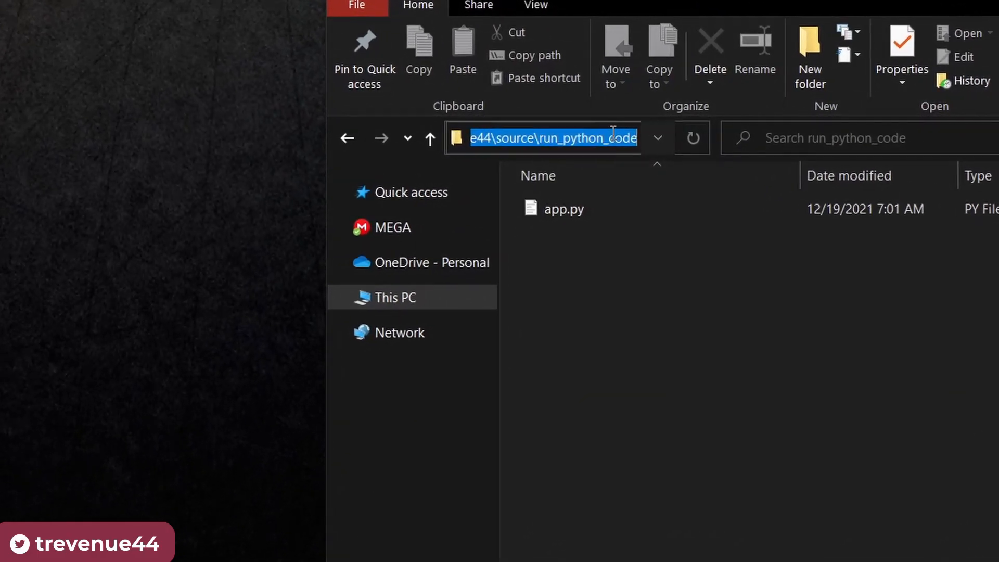
Step: Open a command prompt in run_python_code by entering cmd in the address bar
type("cmd")
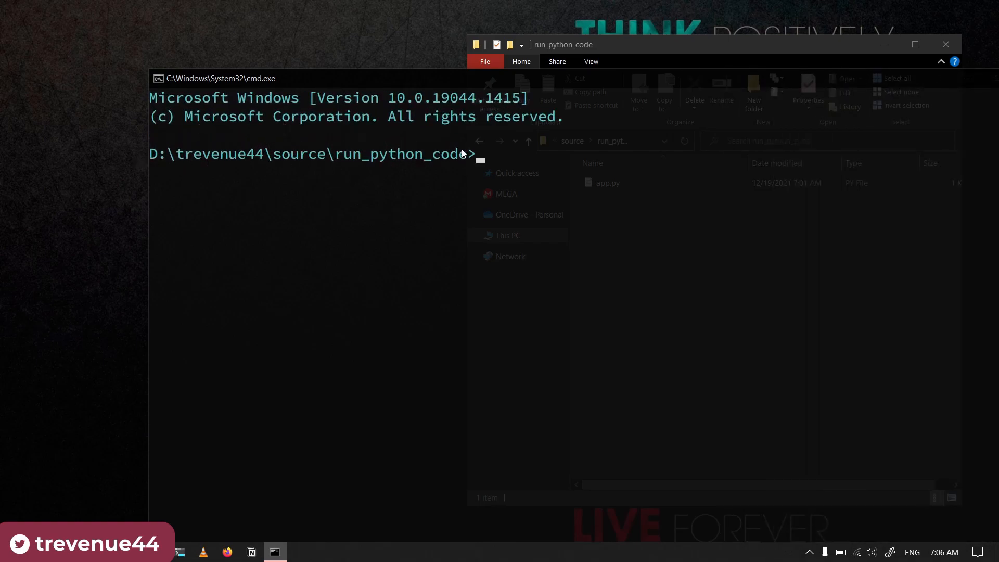
Step: Move the console to the top-left and list the folder contents with dir
left_click_drag(328, 154, 474, 154)
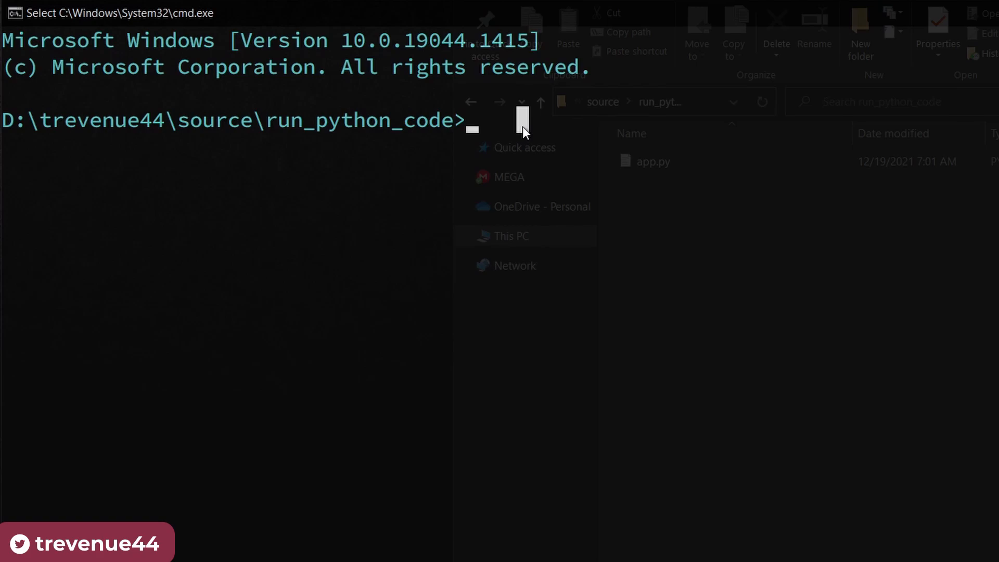
type("dir")
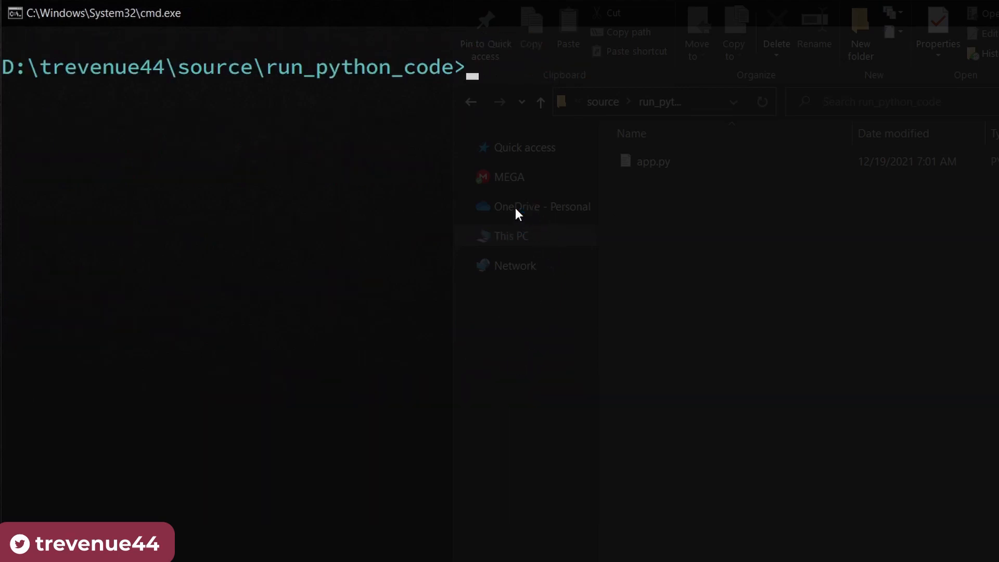
Step: Run 'python app.py' and select the printed lines 'Hello!' and 'This is my awesome app.'
type("p")
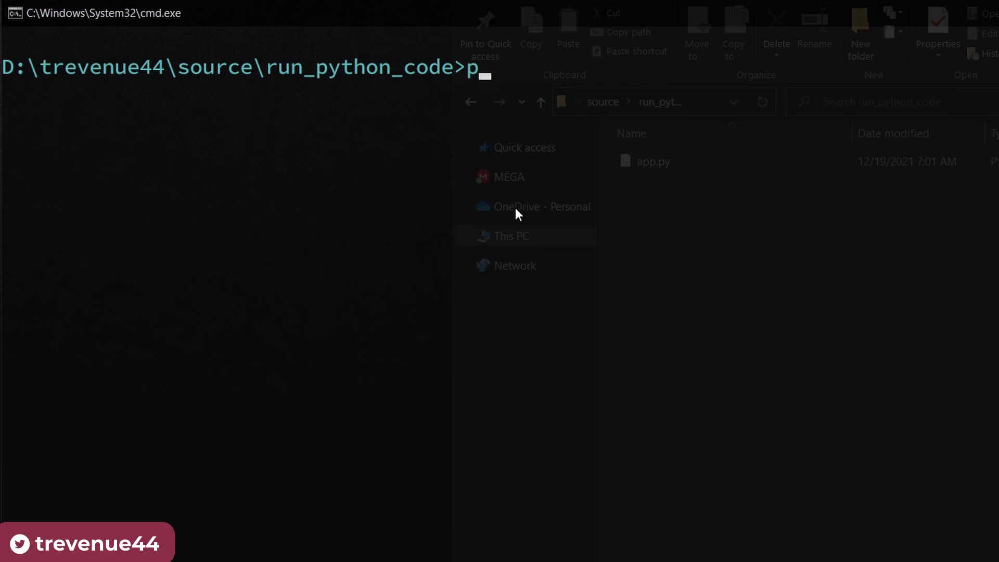
type("ython")
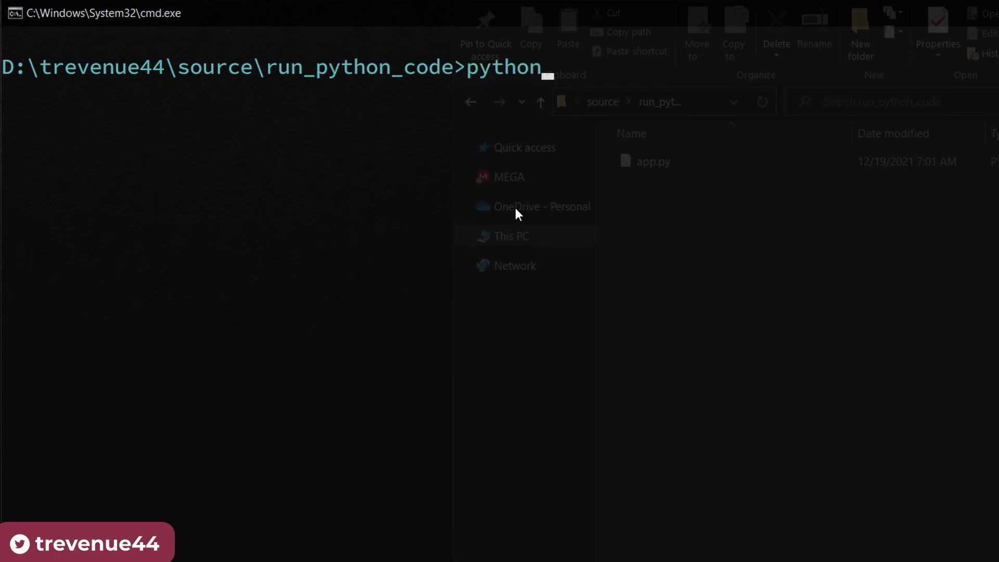
type("a")
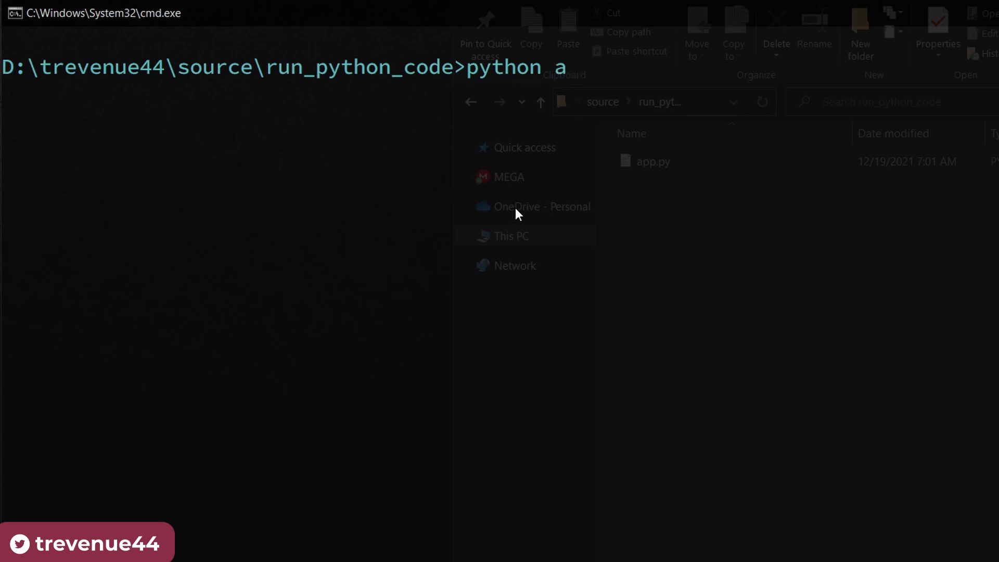
type("pp.py")
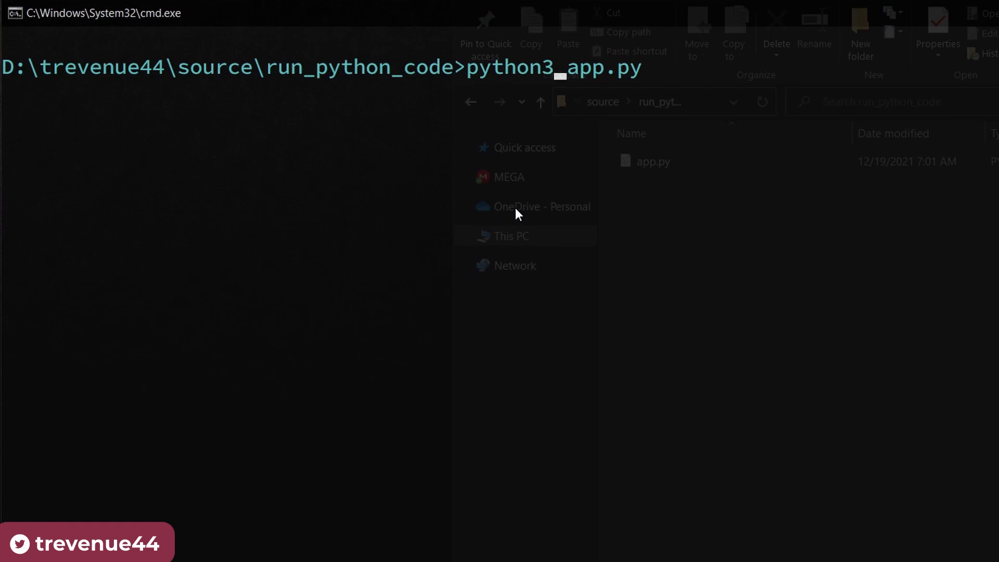
type("python2 app.py")
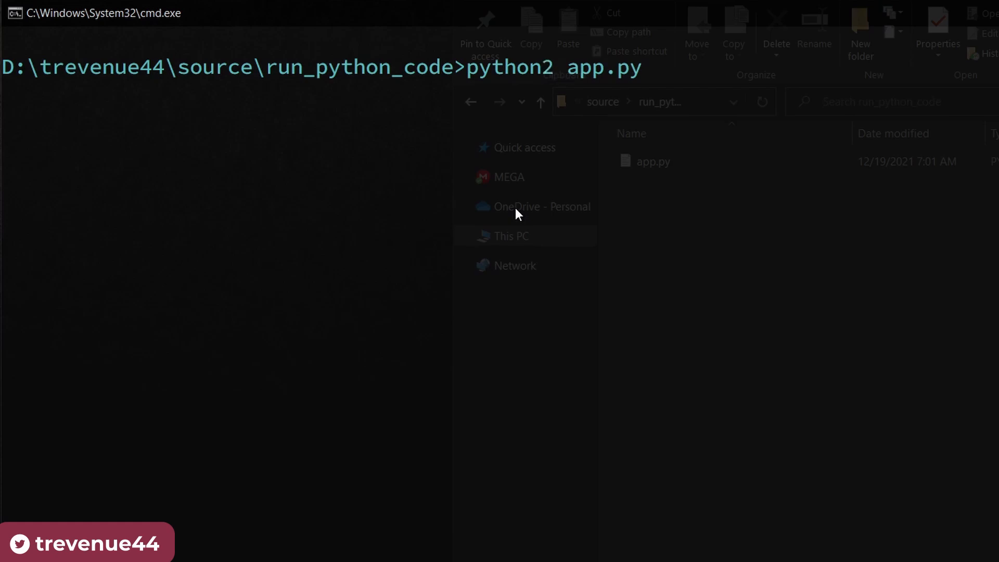
key("backspace")
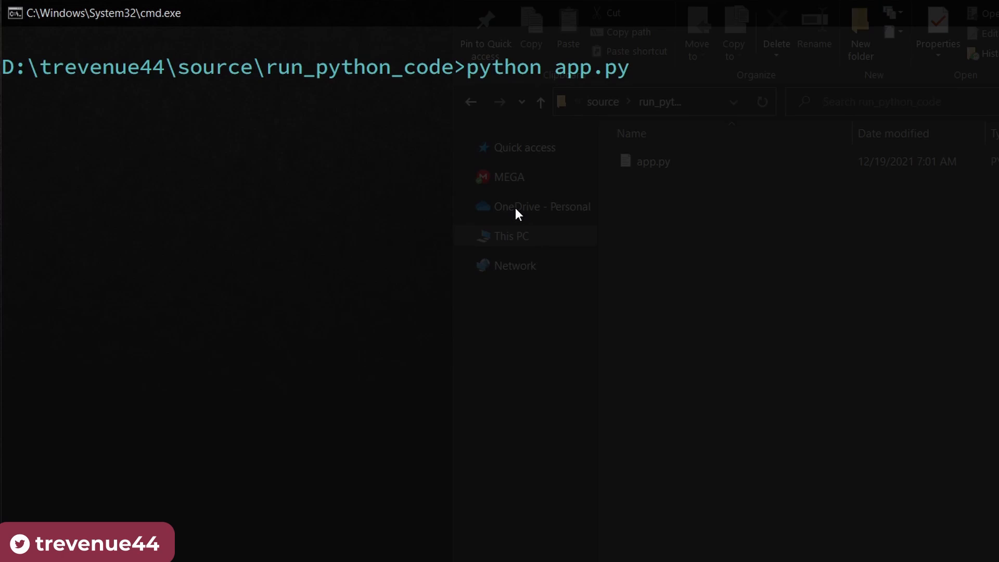
key("enter")
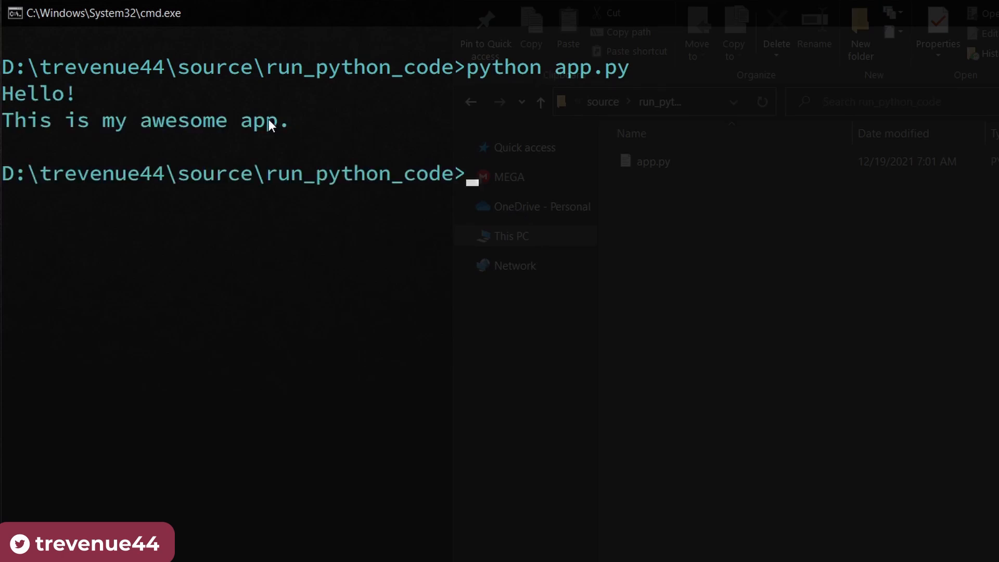
left_click_drag(3, 92, 303, 130)
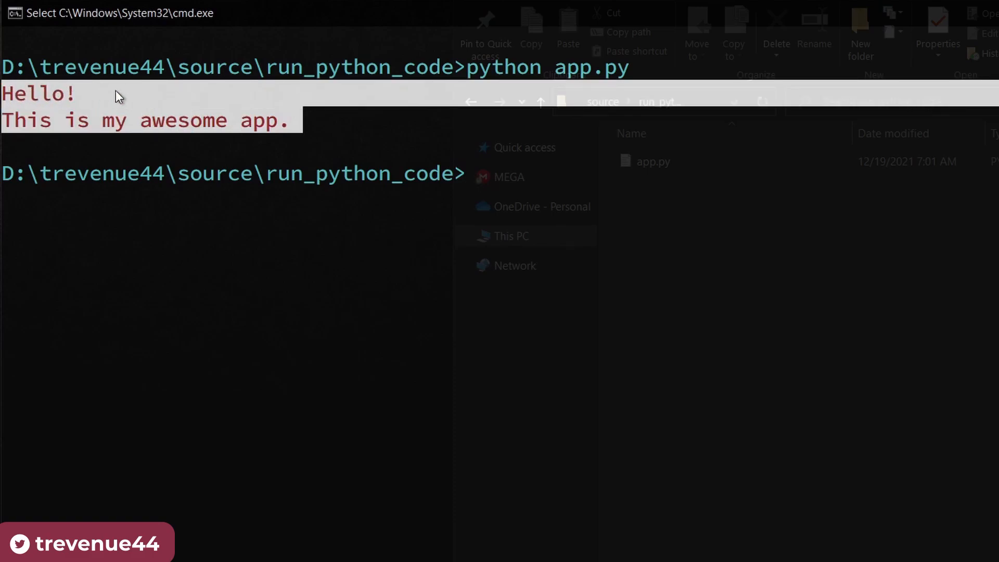